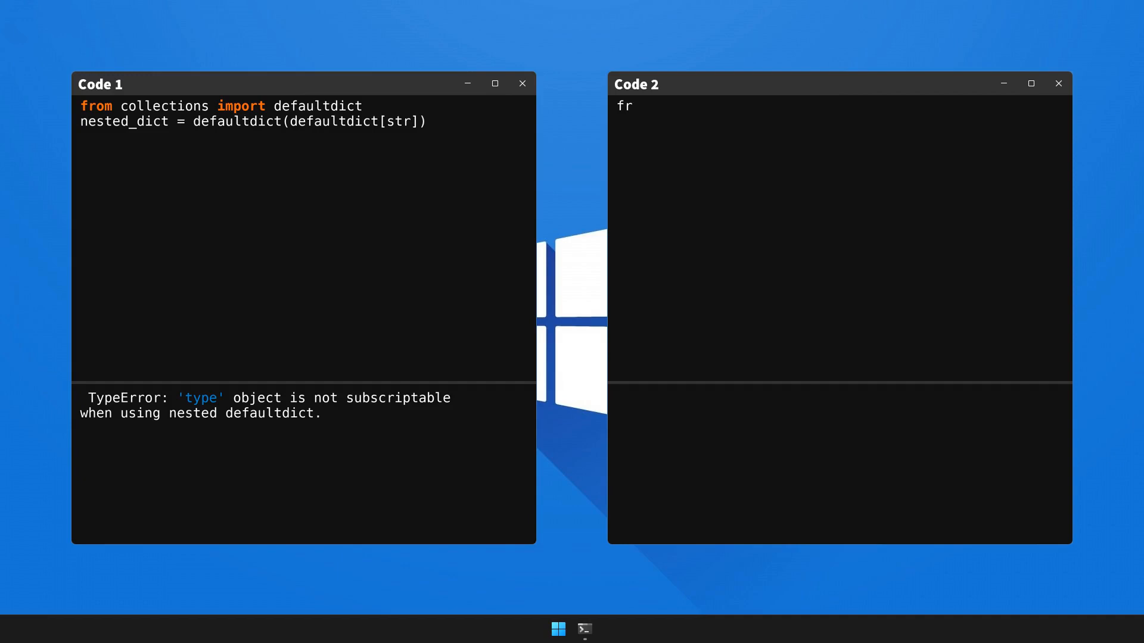
pyautogui.write('om collections import defaultd')
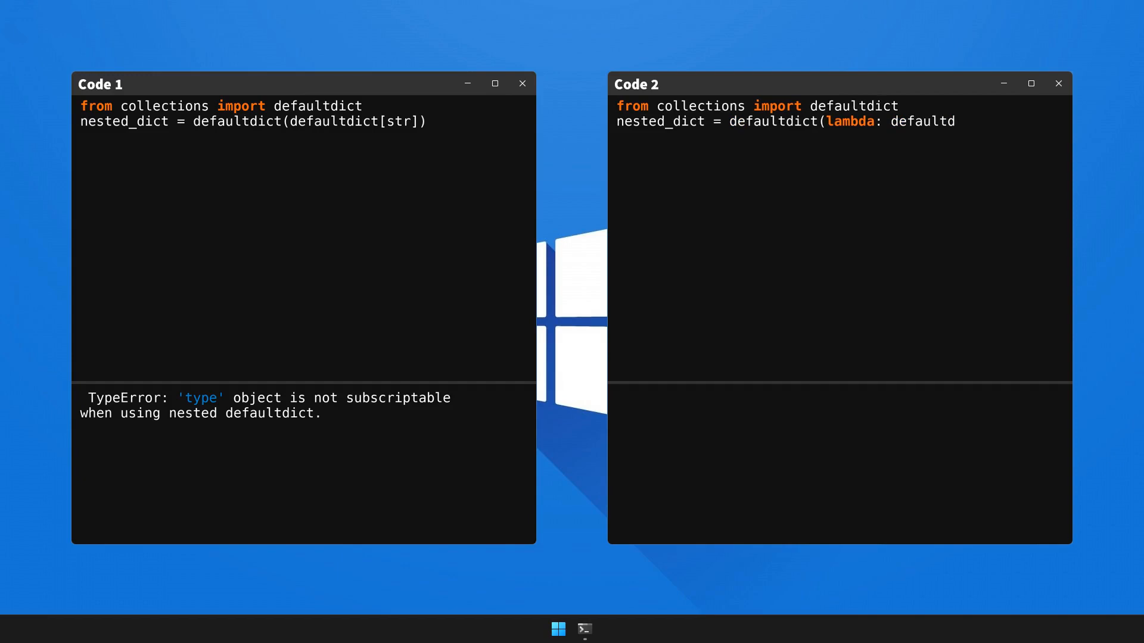
pyautogui.write('ict(str))')
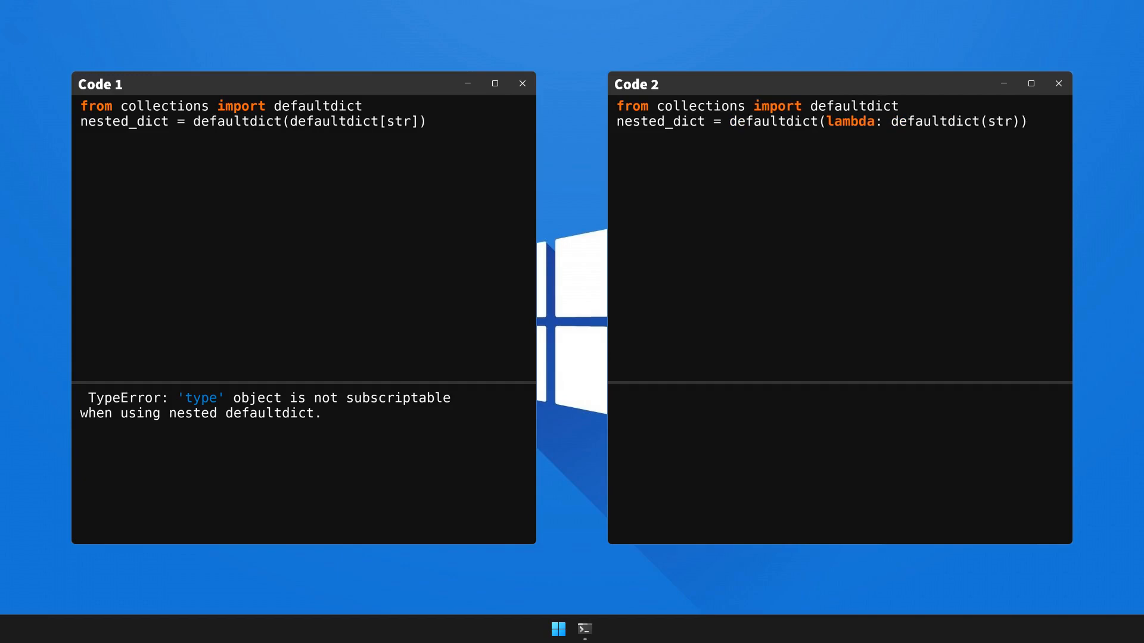